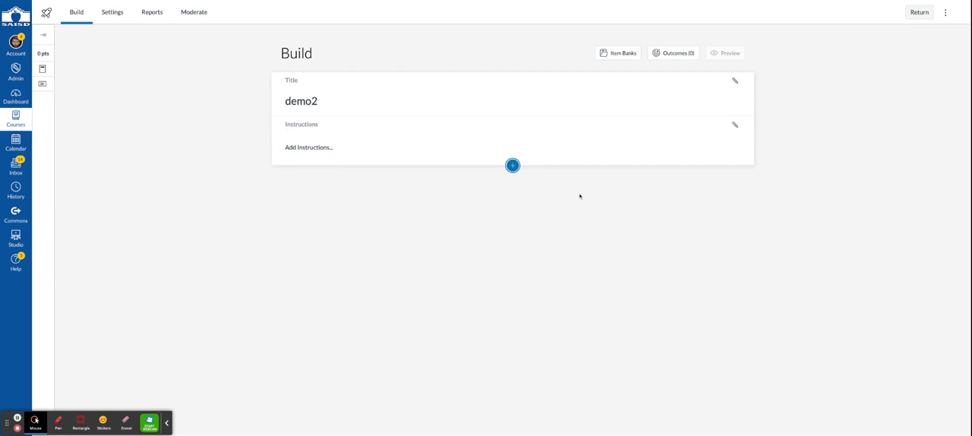
Bring up the Insert Content menu of question types below the quiz instructions.
click(514, 164)
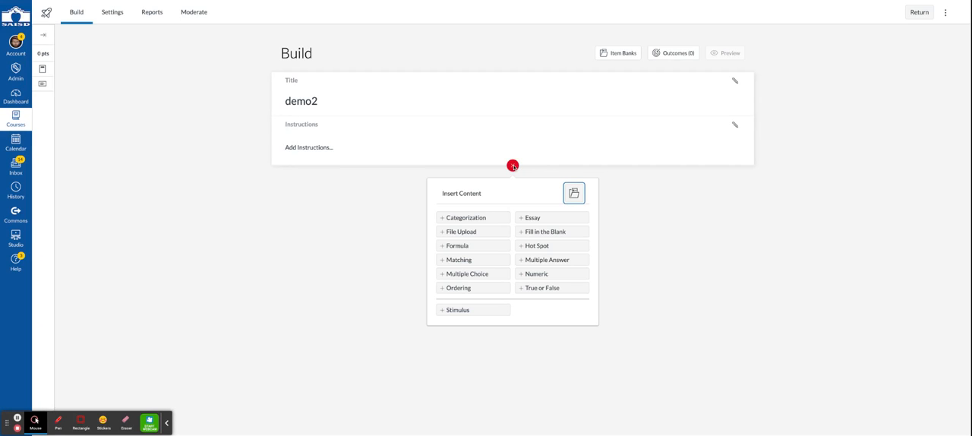
mouse_move(532, 218)
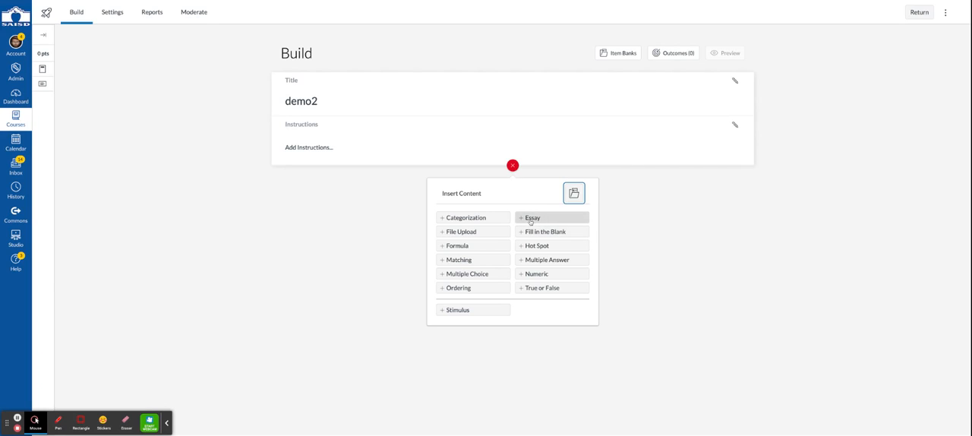
Add an Essay question and title it 'Erosion 3'.
click(532, 217)
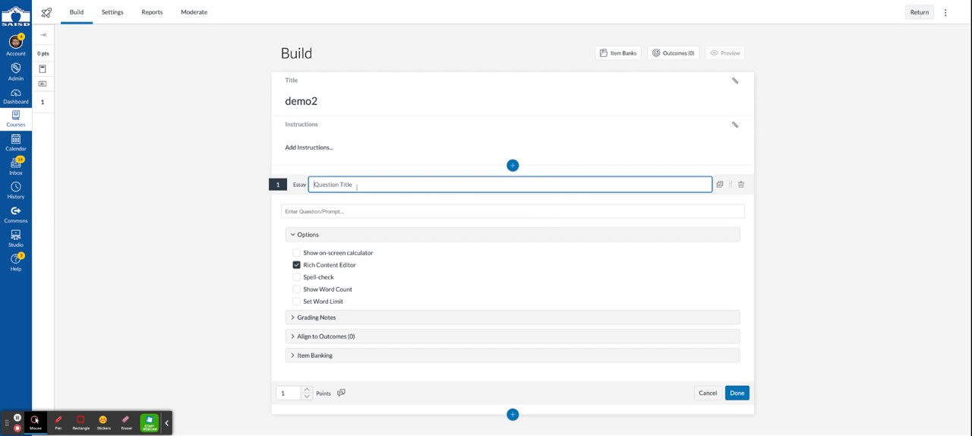
text(Erosion 3)
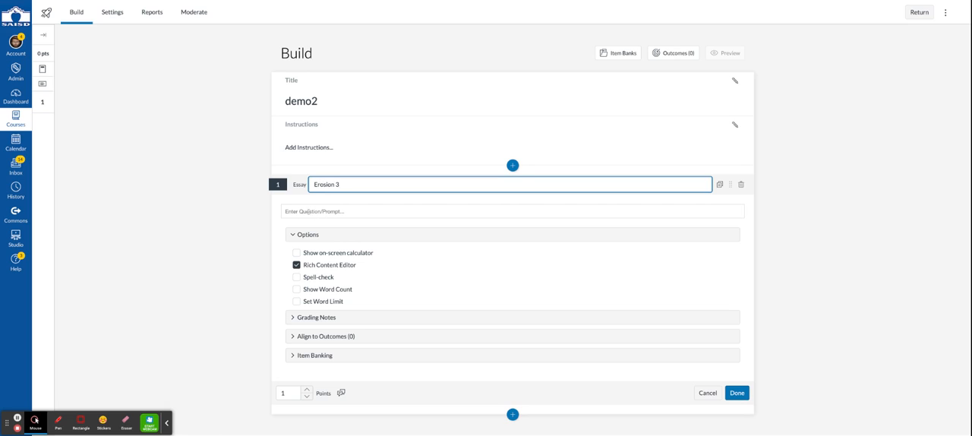
Paste the swirling orange rock-formation image into the question prompt.
click(514, 211)
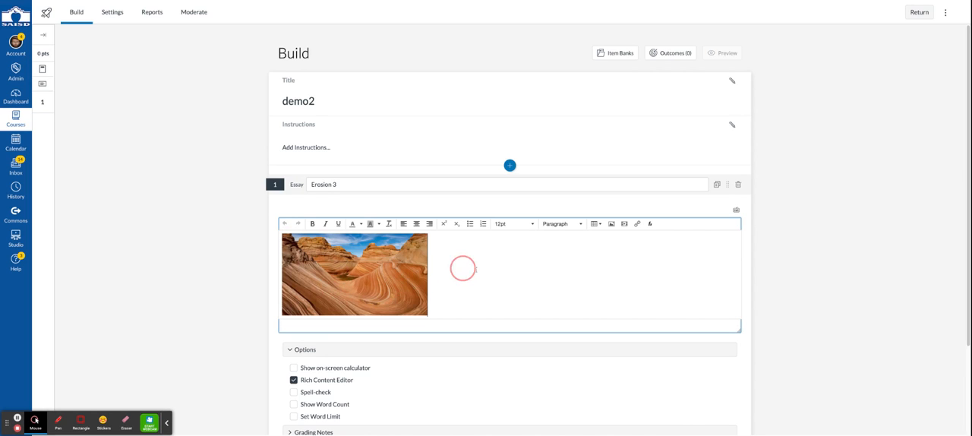
scroll(down, 3)
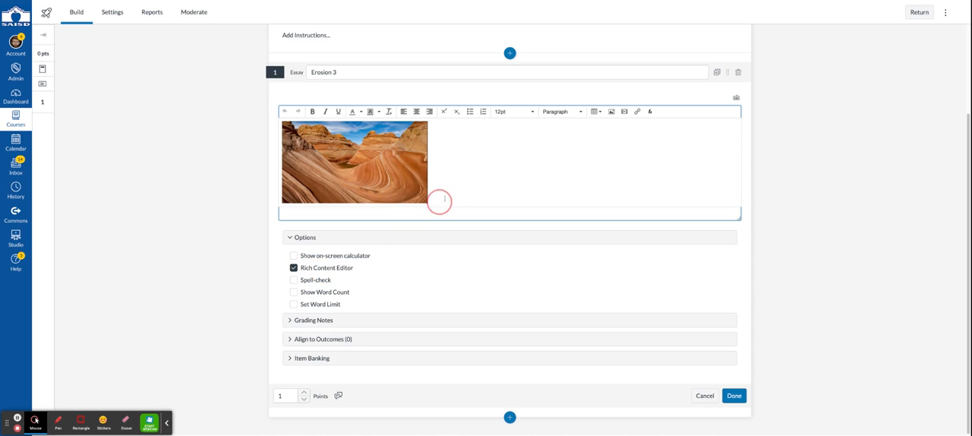
scroll(up, 3)
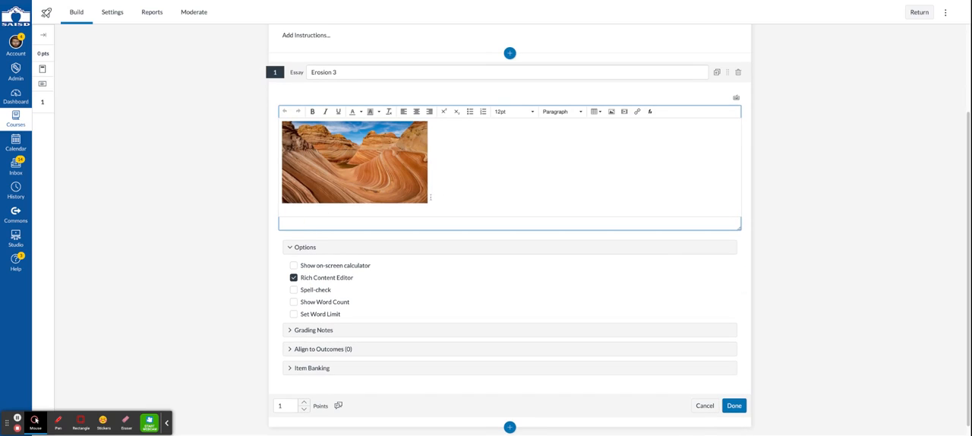
Write 'Explain how this may have formed' beneath the rock image in the prompt.
text(E)
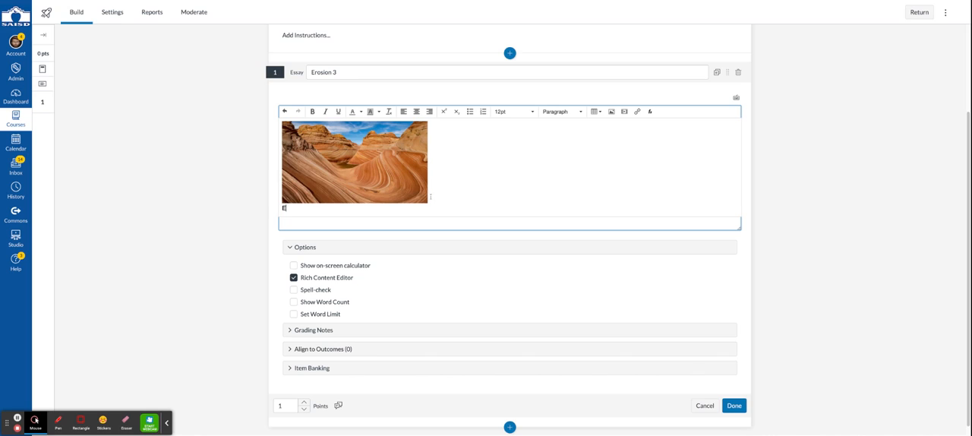
text(xplain how this)
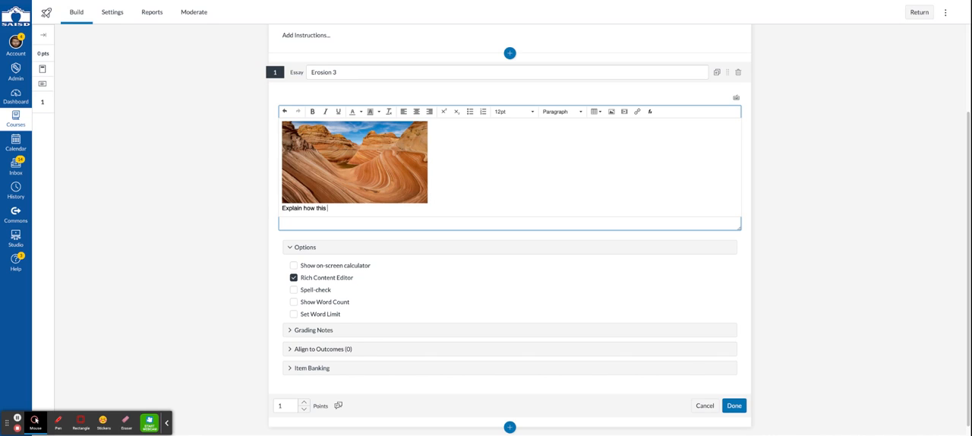
text(may have formed)
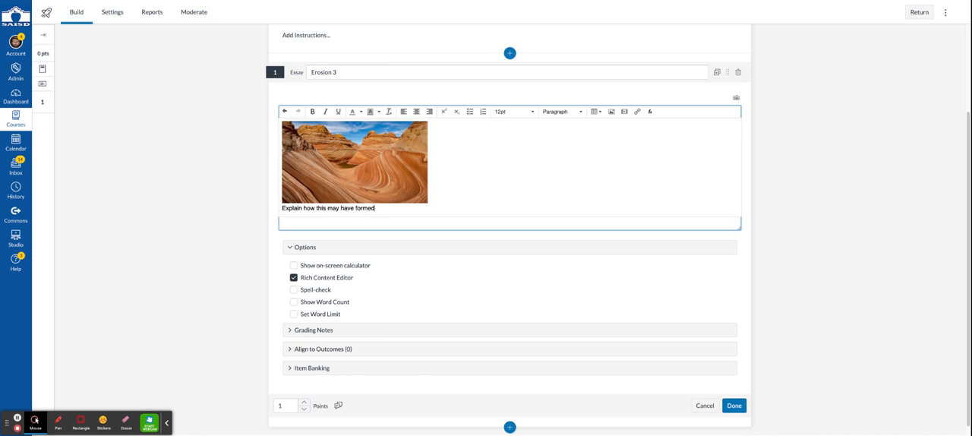